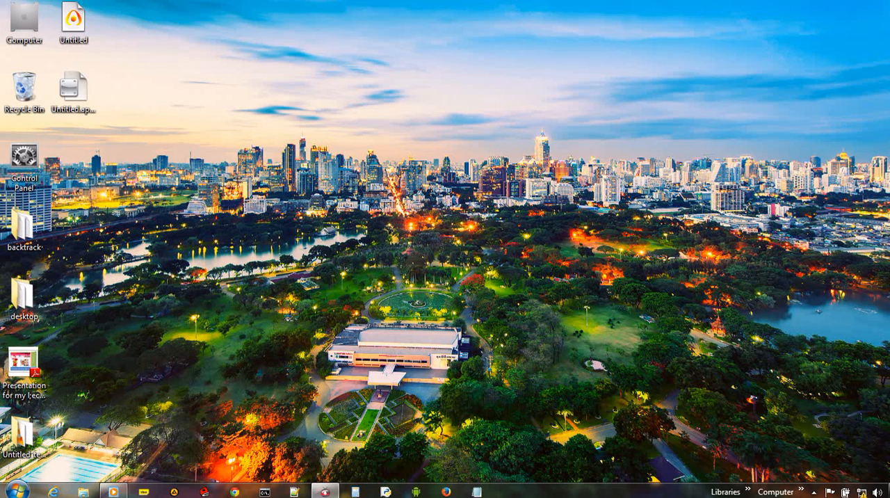
Step: Search the Start Menu for 'reg' to launch the Registry Editor
{"action": "left_click", "coordinate": [8, 493]}
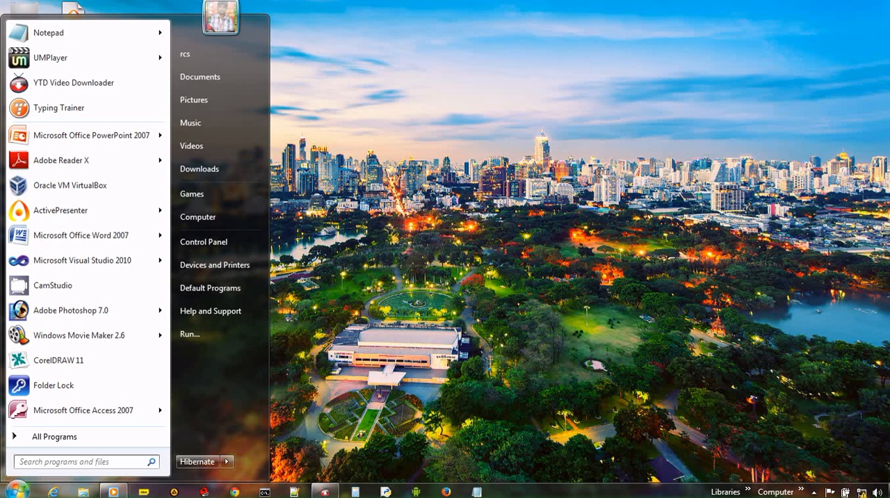
{"action": "type", "text": "reg"}
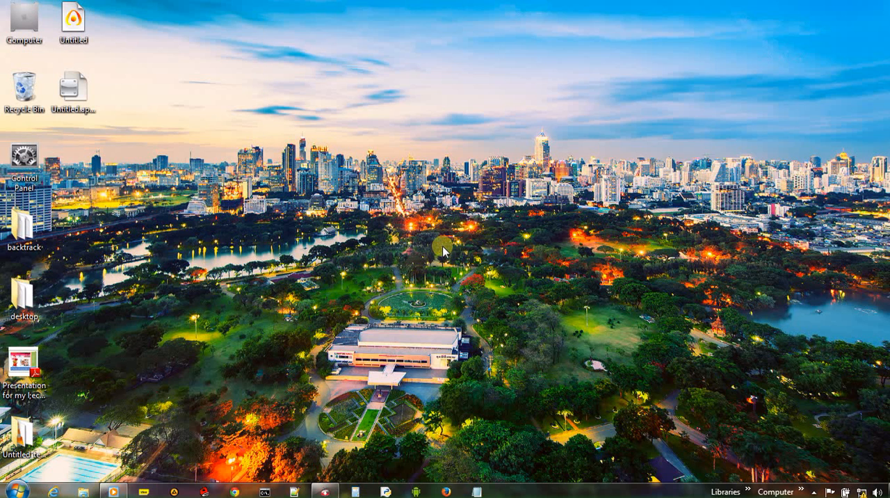
{"action": "mouse_move", "coordinate": [230, 265]}
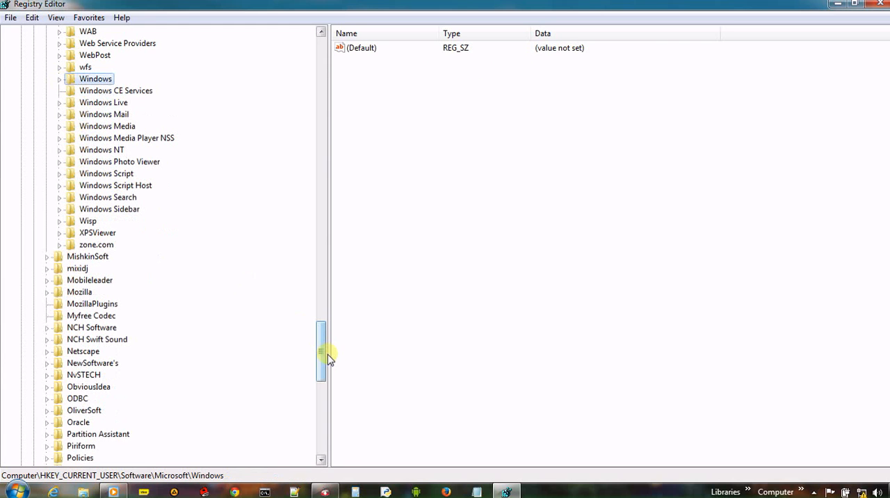
Step: Collapse the tree to the root hives and expand only HKEY_CURRENT_USER
{"action": "left_click_drag", "start_coordinate": [328, 354], "coordinate": [320, 188]}
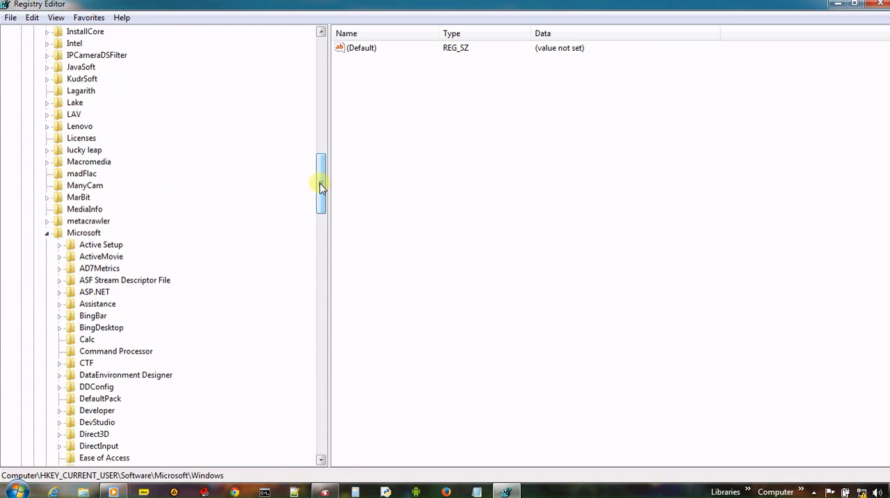
{"action": "left_click_drag", "start_coordinate": [320, 188], "coordinate": [320, 264]}
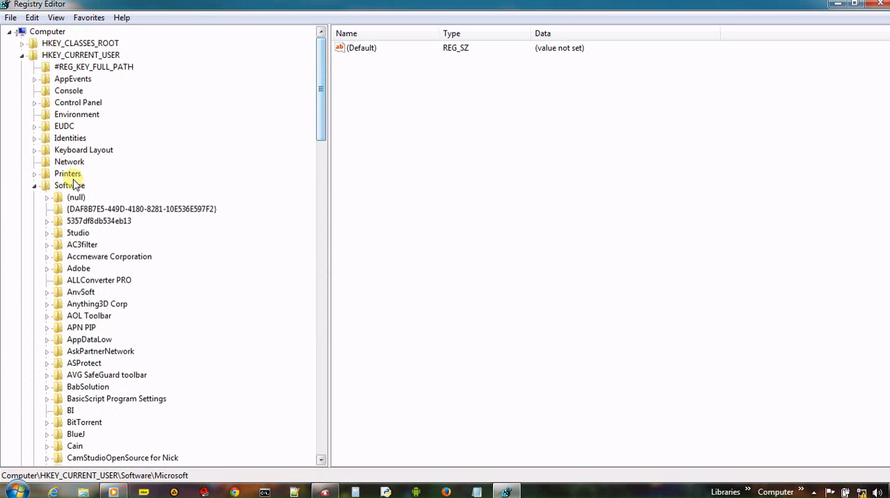
{"action": "left_click", "coordinate": [22, 56]}
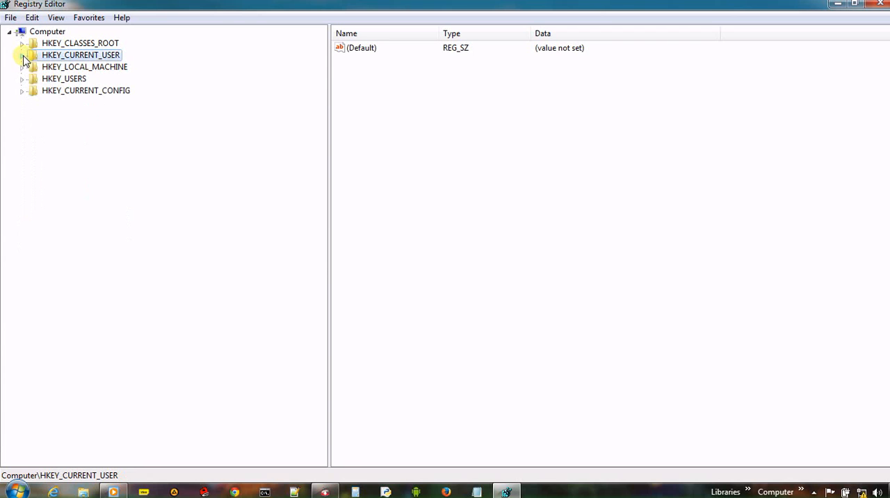
{"action": "left_click", "coordinate": [22, 56]}
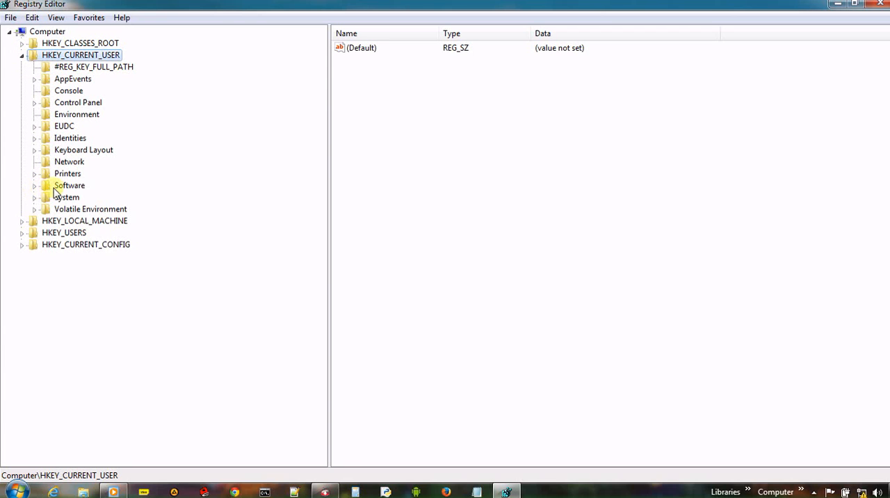
Step: Expand Software, then Microsoft, then Windows under HKEY_CURRENT_USER
{"action": "double_click", "coordinate": [70, 185]}
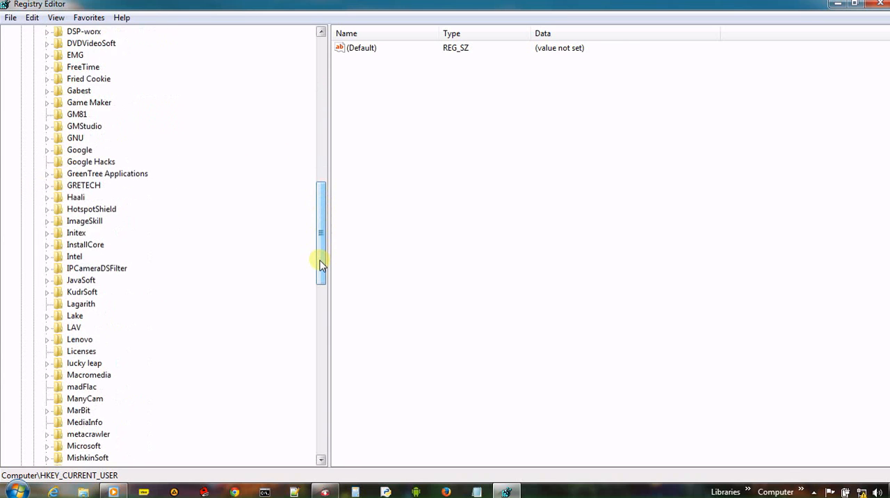
{"action": "scroll", "scroll_direction": "down", "scroll_amount": 3}
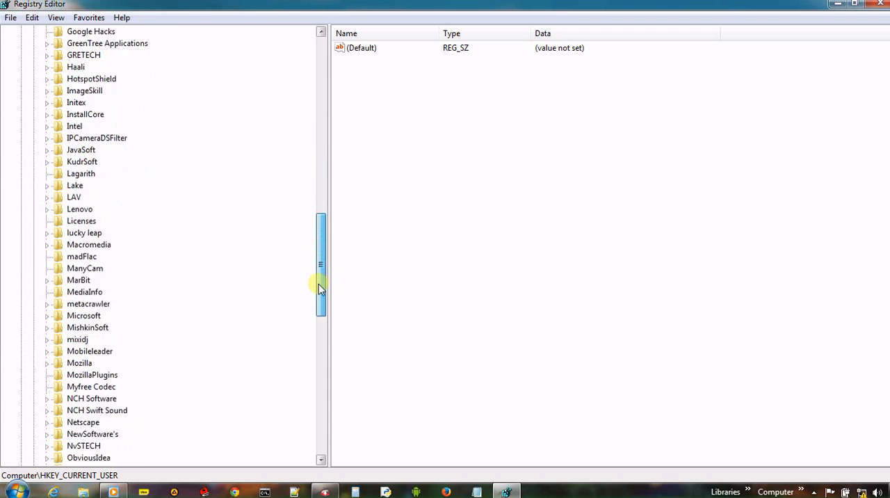
{"action": "scroll", "scroll_direction": "down", "scroll_amount": 3}
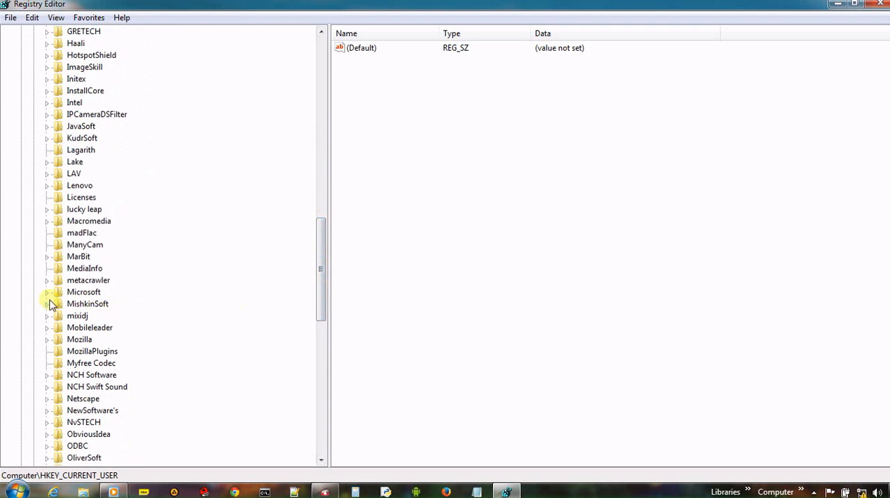
{"action": "left_click", "coordinate": [46, 292]}
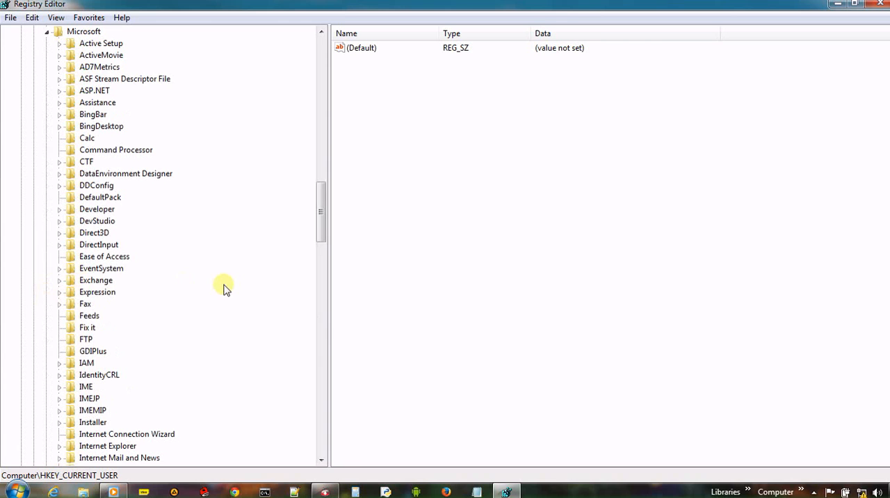
{"action": "left_click_drag", "start_coordinate": [223, 285], "coordinate": [319, 285]}
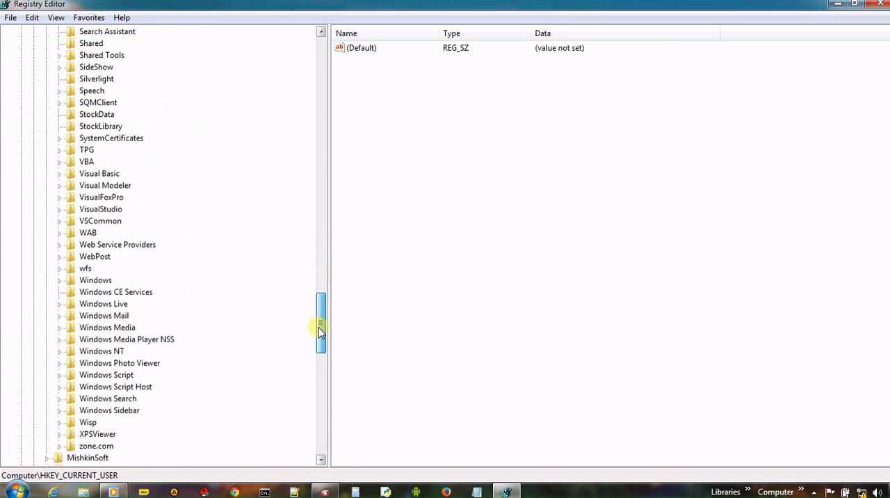
{"action": "scroll", "scroll_direction": "down", "scroll_amount": 3}
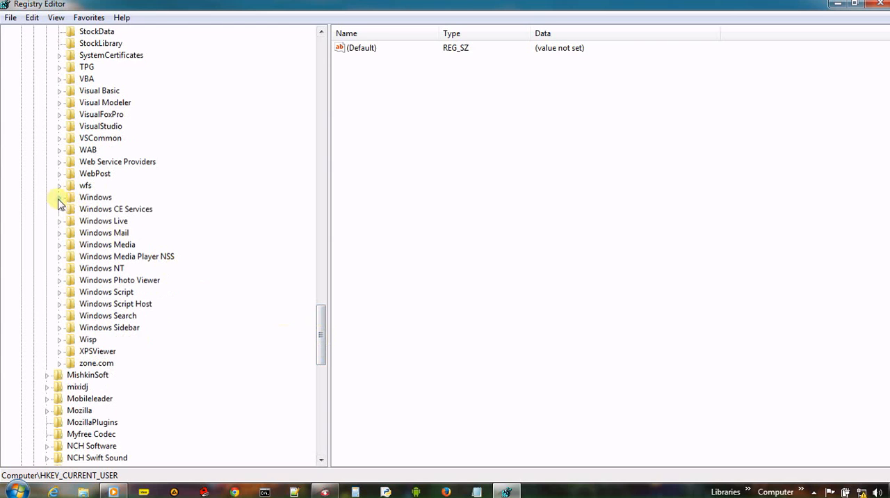
{"action": "left_click", "coordinate": [59, 198]}
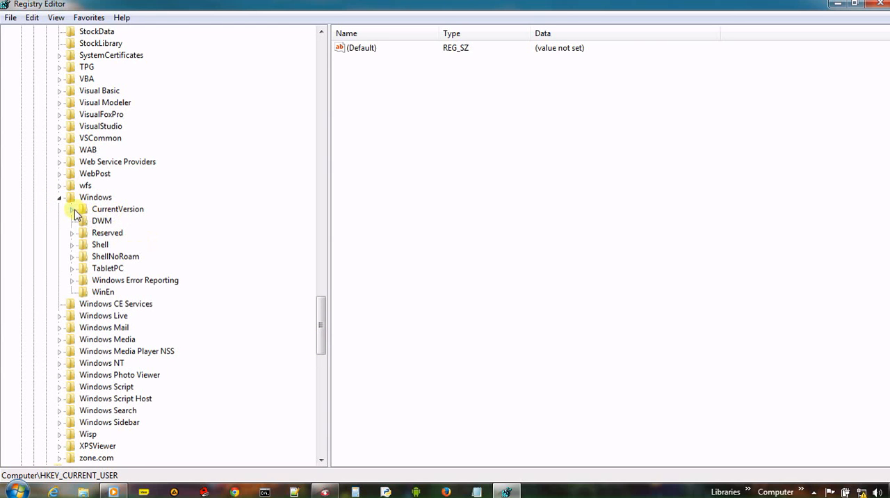
Step: Expand CurrentVersion and Policies, then select the Explorer key to view its values
{"action": "left_click", "coordinate": [75, 209]}
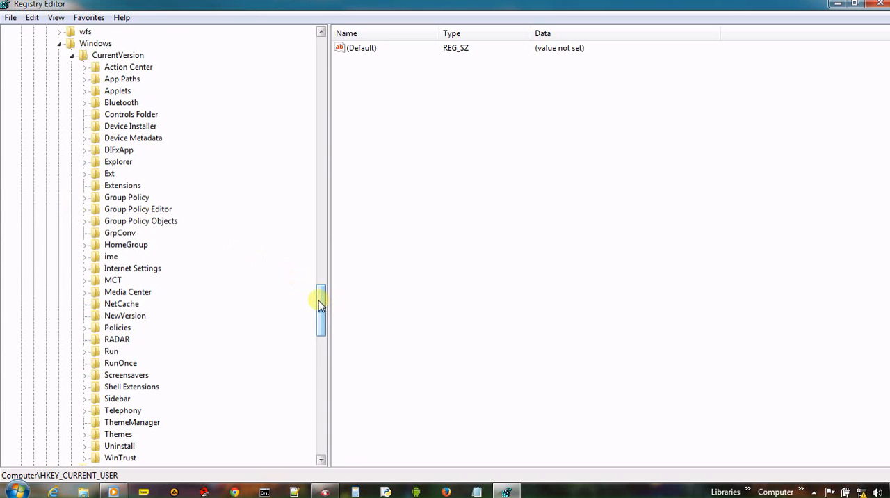
{"action": "scroll", "scroll_direction": "down", "scroll_amount": 3}
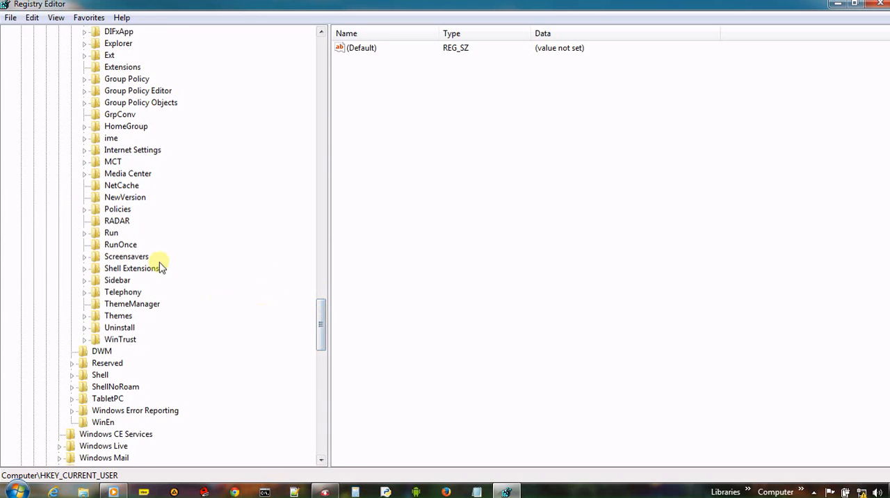
{"action": "left_click", "coordinate": [84, 209]}
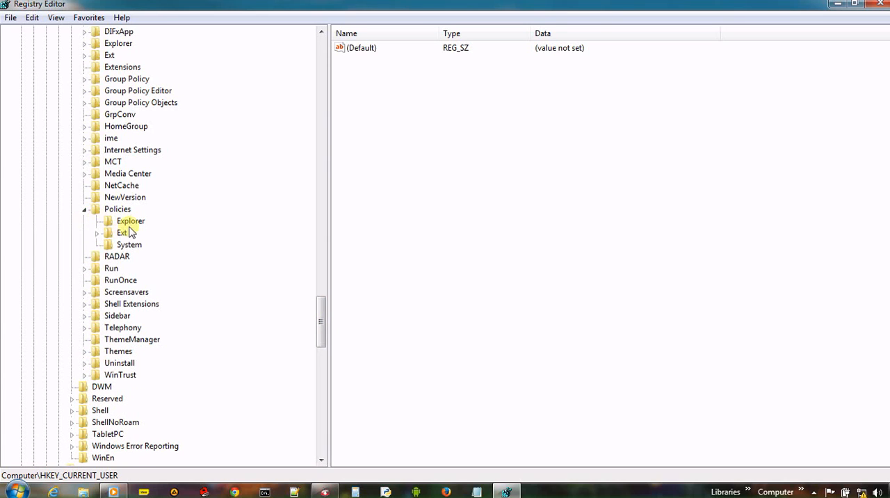
{"action": "left_click", "coordinate": [131, 220]}
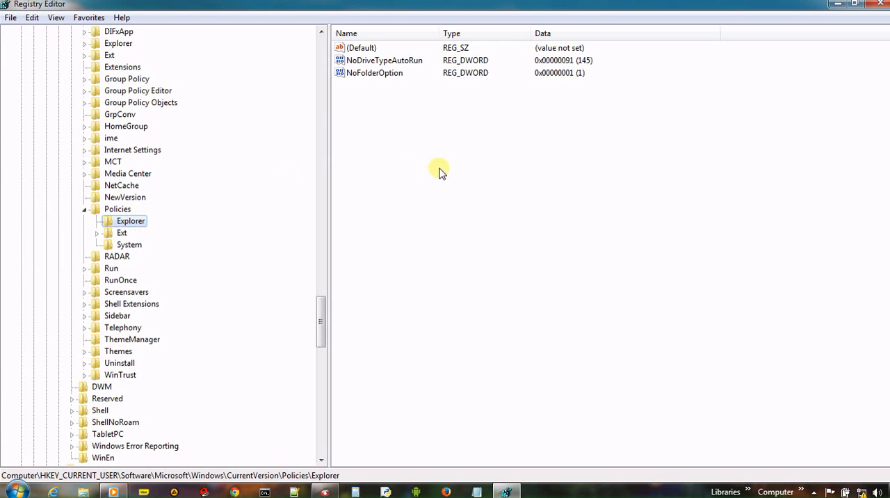
Step: Create a new DWORD (32-bit) value named NoDesktop under Policies\Explorer
{"action": "right_click", "coordinate": [438, 173]}
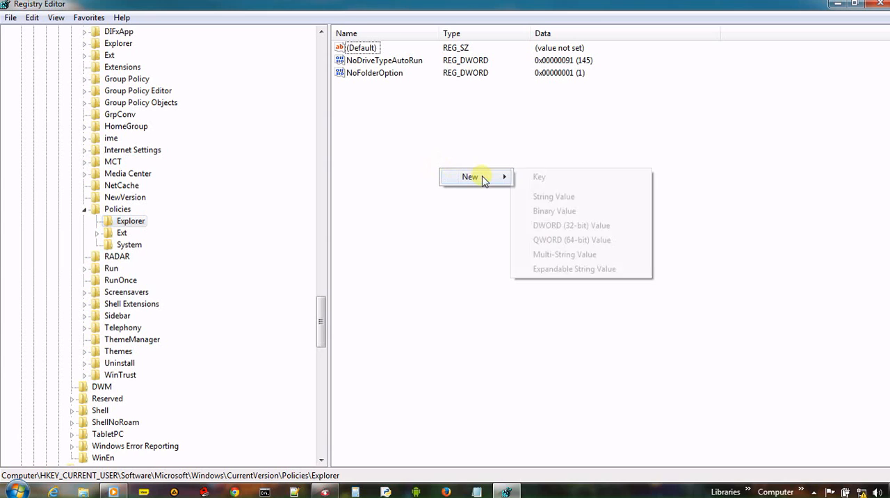
{"action": "left_click", "coordinate": [570, 225]}
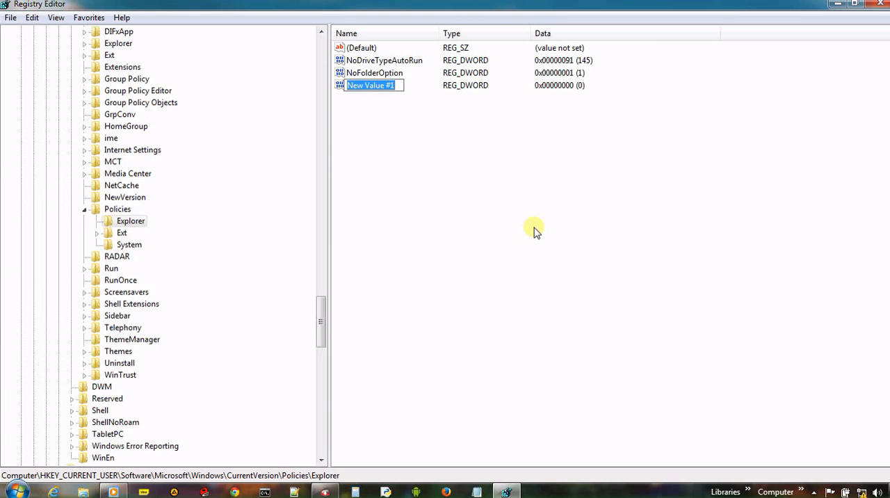
{"action": "type", "text": "n"}
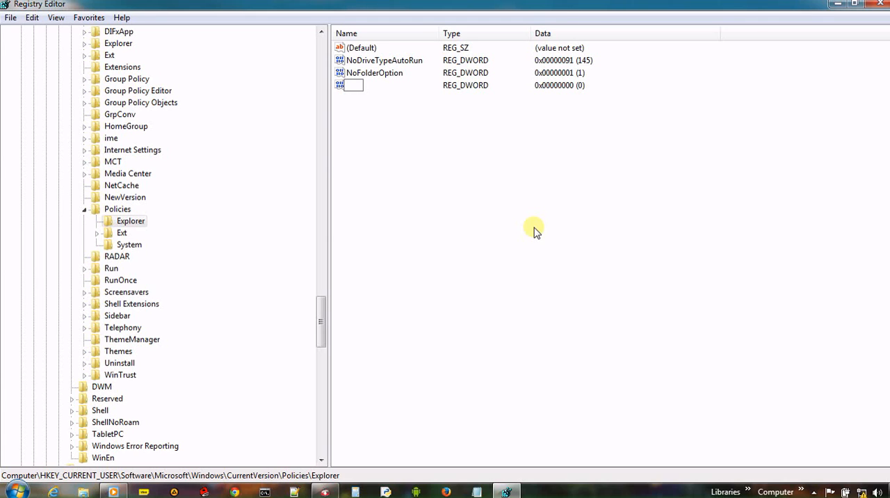
{"action": "type", "text": "NoDe"}
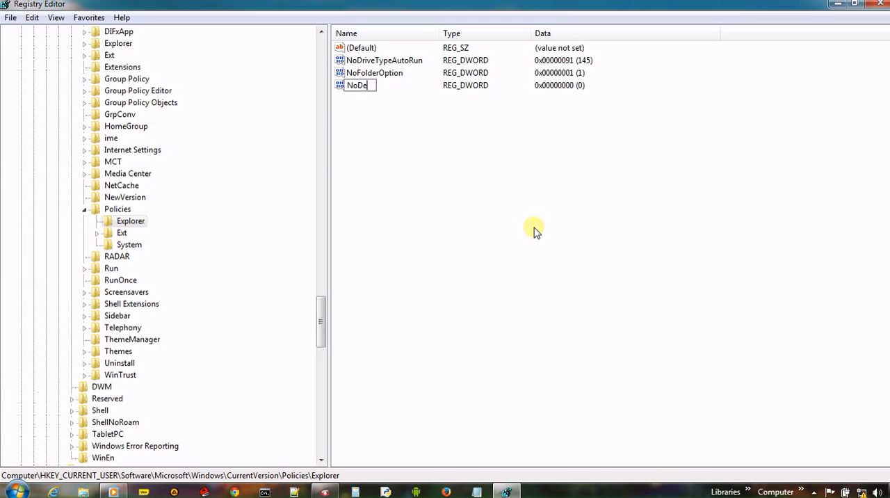
{"action": "type", "text": "sktop"}
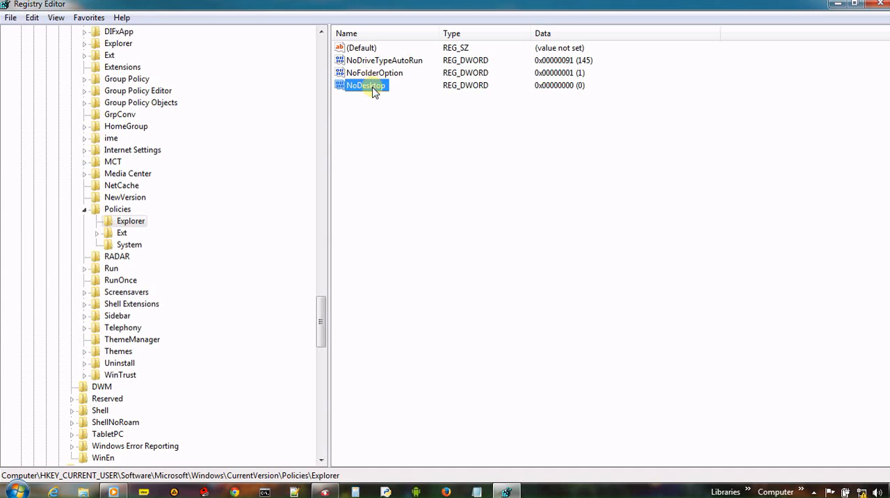
Step: Set NoDesktop's value data to 1 and close Registry Editor
{"action": "double_click", "coordinate": [364, 85]}
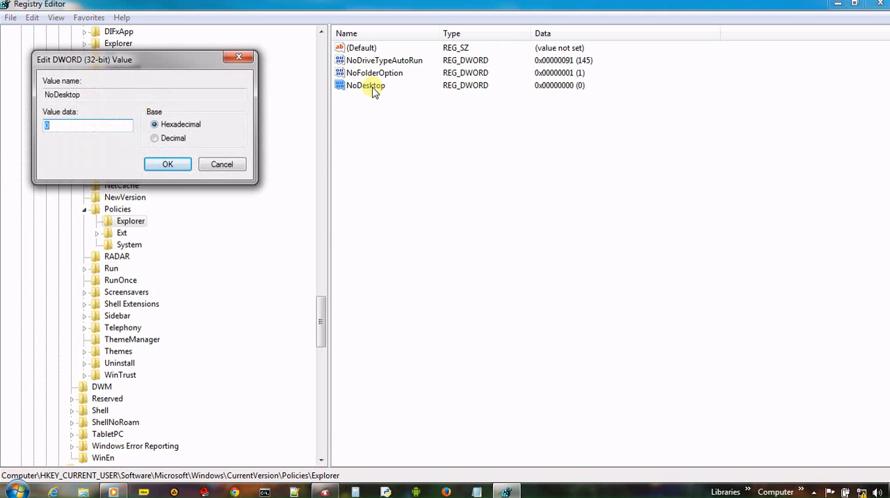
{"action": "type", "text": "1"}
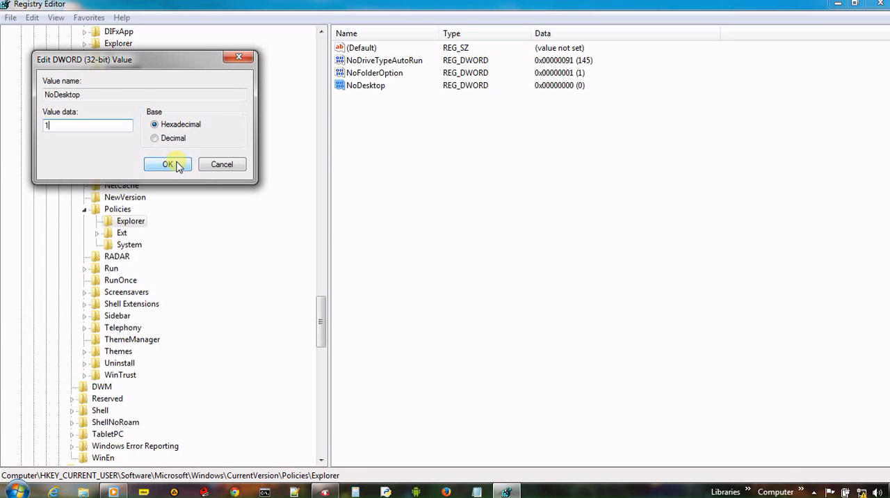
{"action": "left_click", "coordinate": [167, 164]}
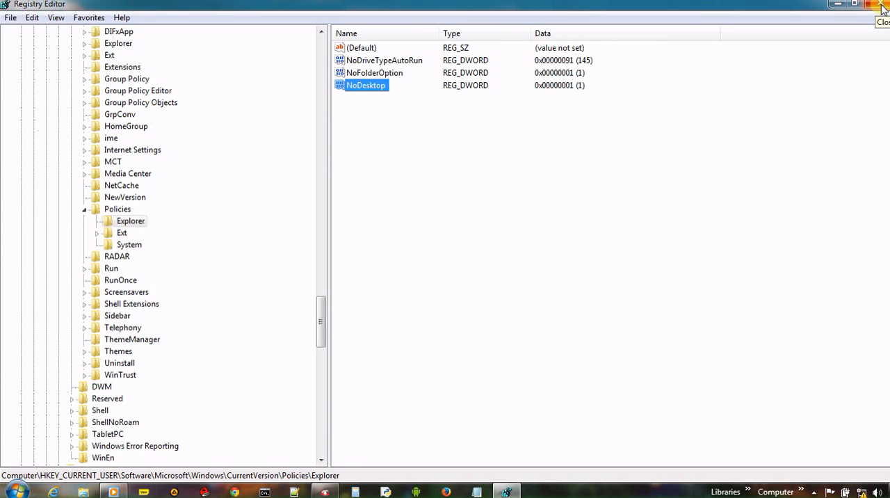
{"action": "left_click", "coordinate": [874, 4]}
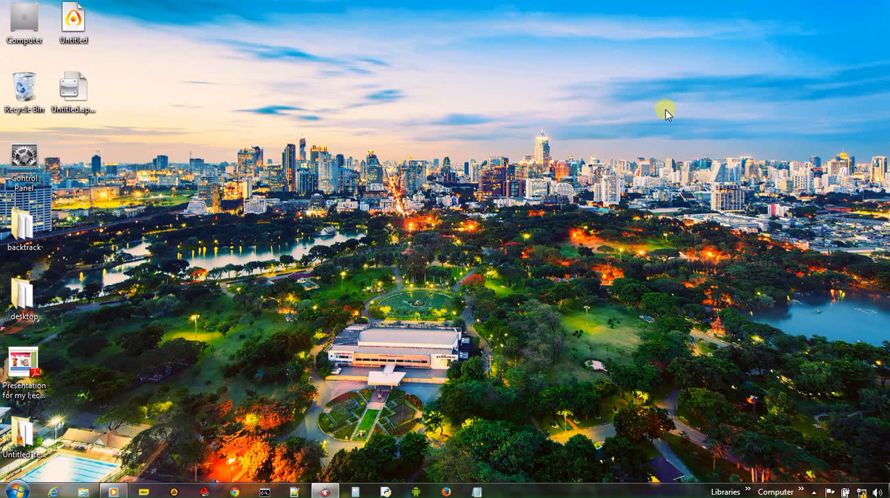